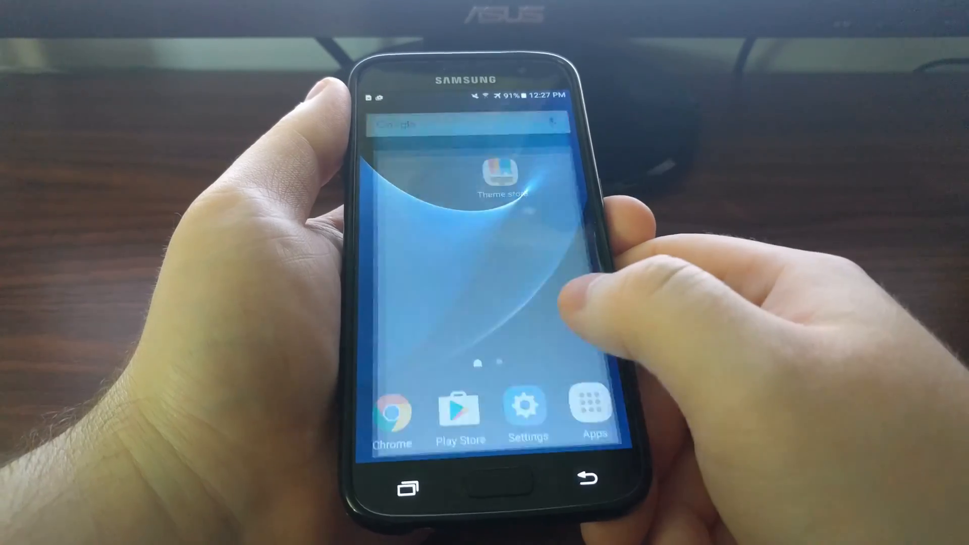
Reach the Easy mode settings page from the phone's Settings.
{"action": "left_click", "coordinate": [527, 411]}
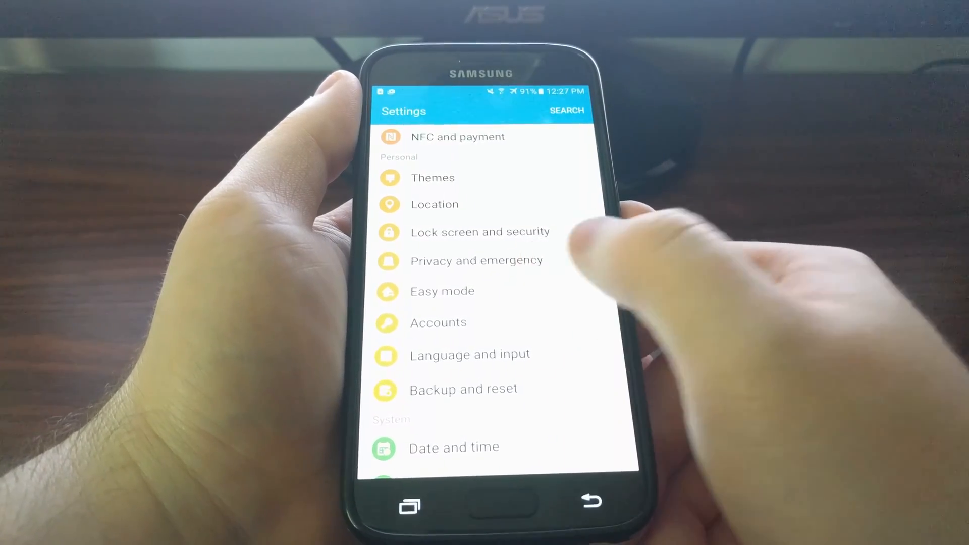
{"action": "left_click", "coordinate": [442, 291]}
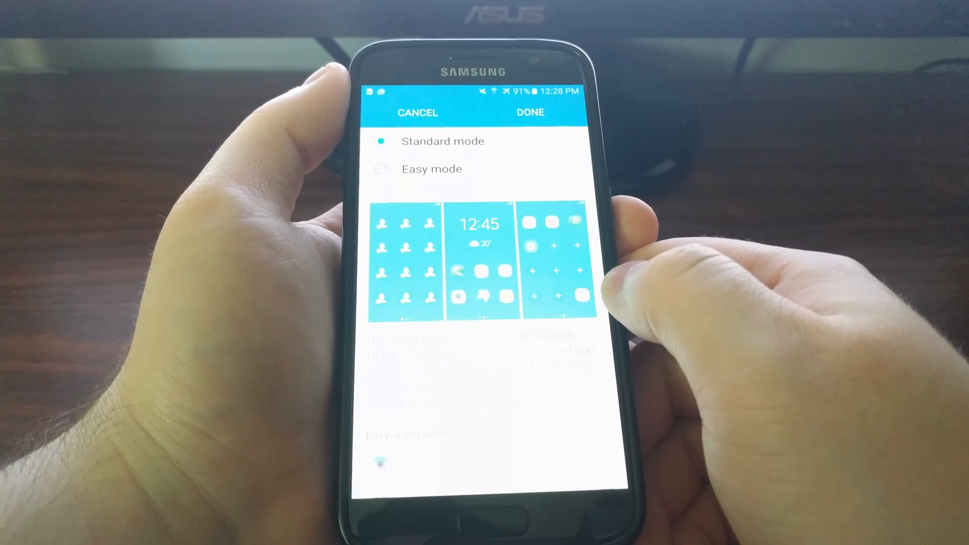
Choose Easy mode, exclude Gallery from easy apps, and apply with DONE.
{"action": "left_click", "coordinate": [382, 178]}
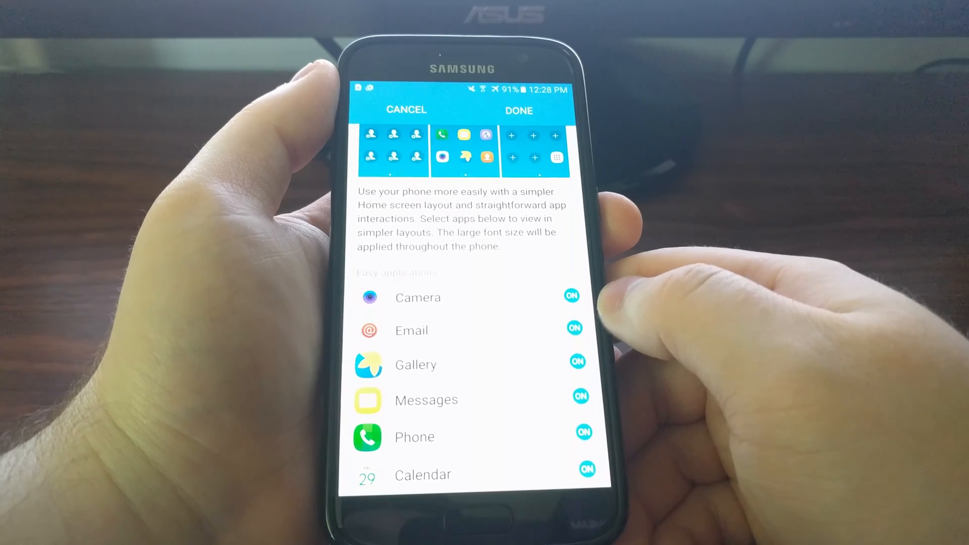
{"action": "left_click", "coordinate": [578, 362]}
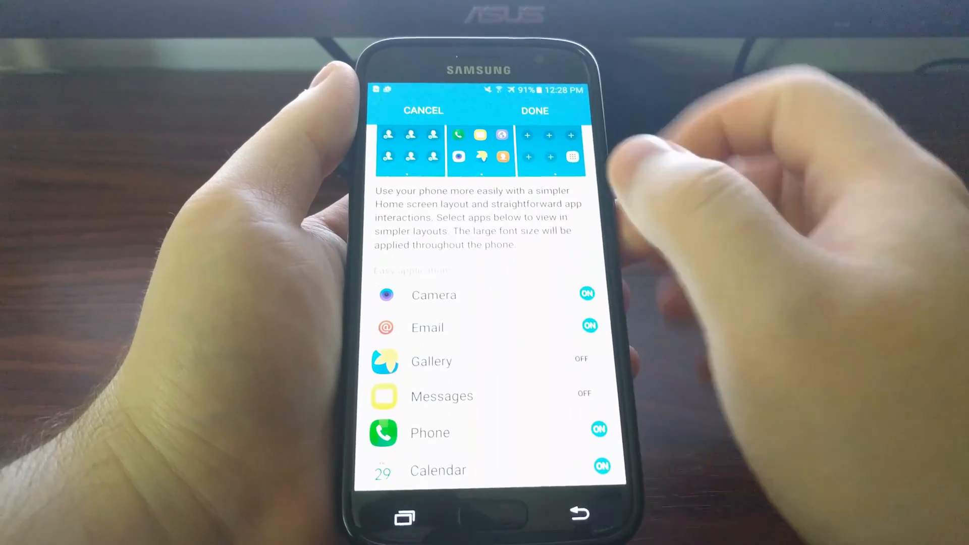
{"action": "left_click", "coordinate": [534, 111]}
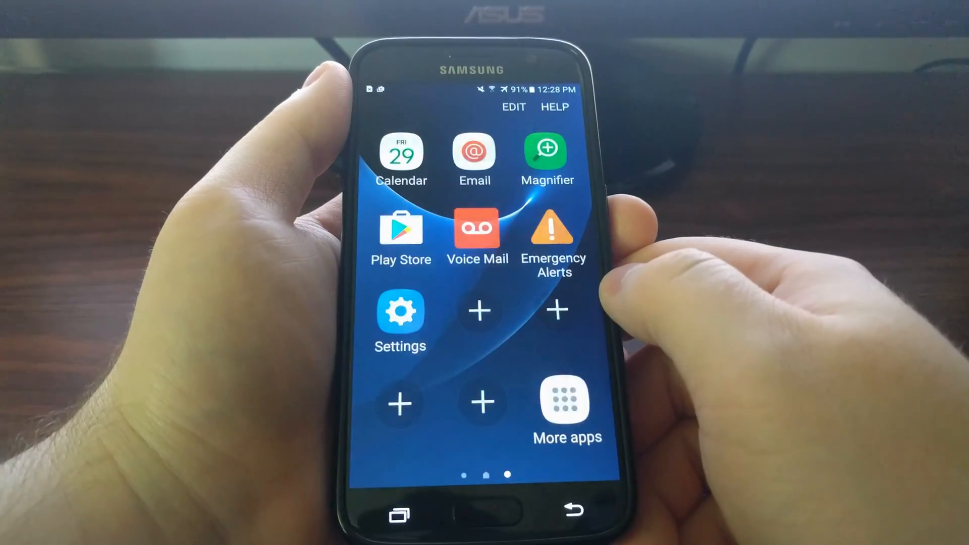
{"action": "scroll", "scroll_direction": "left", "scroll_amount": 3}
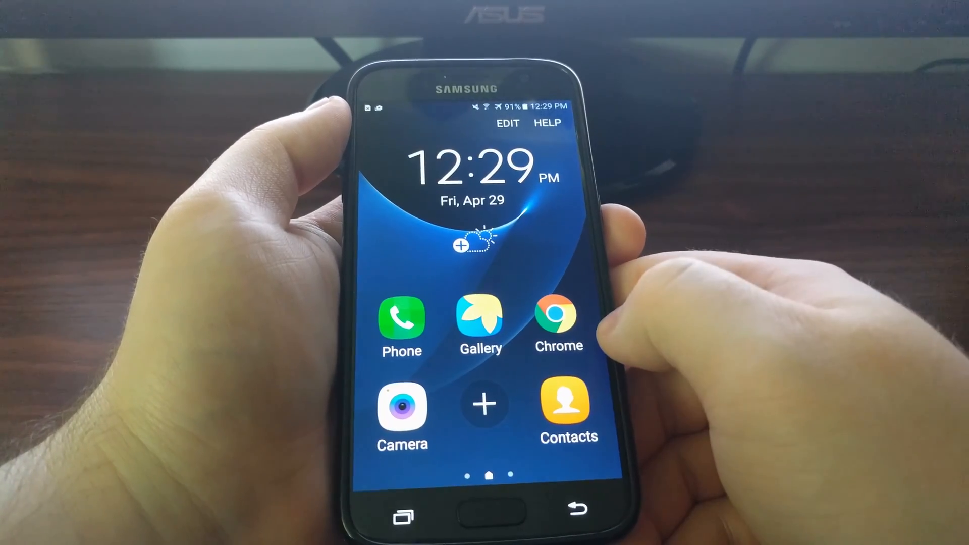
{"action": "scroll", "scroll_direction": "left", "scroll_amount": 3}
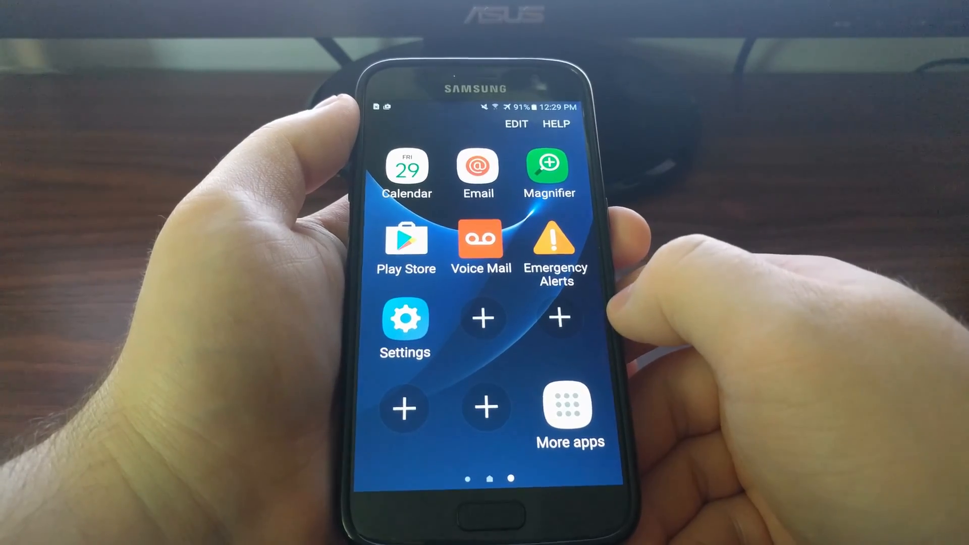
{"action": "scroll", "scroll_direction": "left", "scroll_amount": 3}
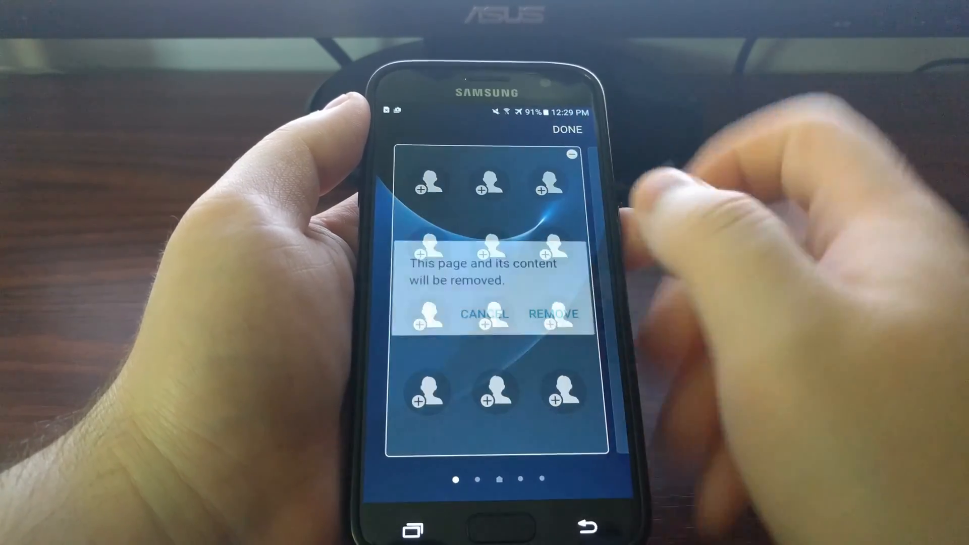
Dismiss the contacts page prompt and remove the Magnifier shortcut from the apps page.
{"action": "left_click", "coordinate": [554, 314]}
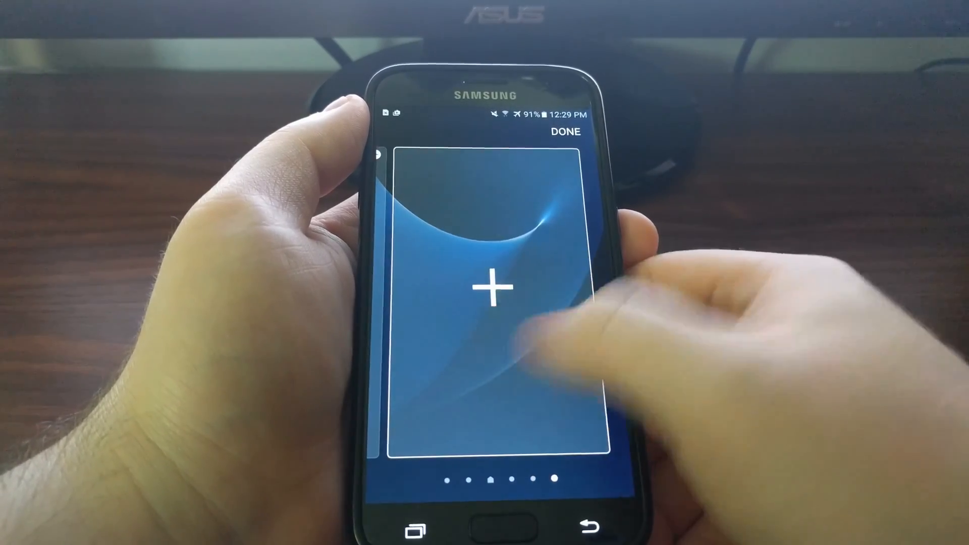
{"action": "left_click", "coordinate": [562, 152]}
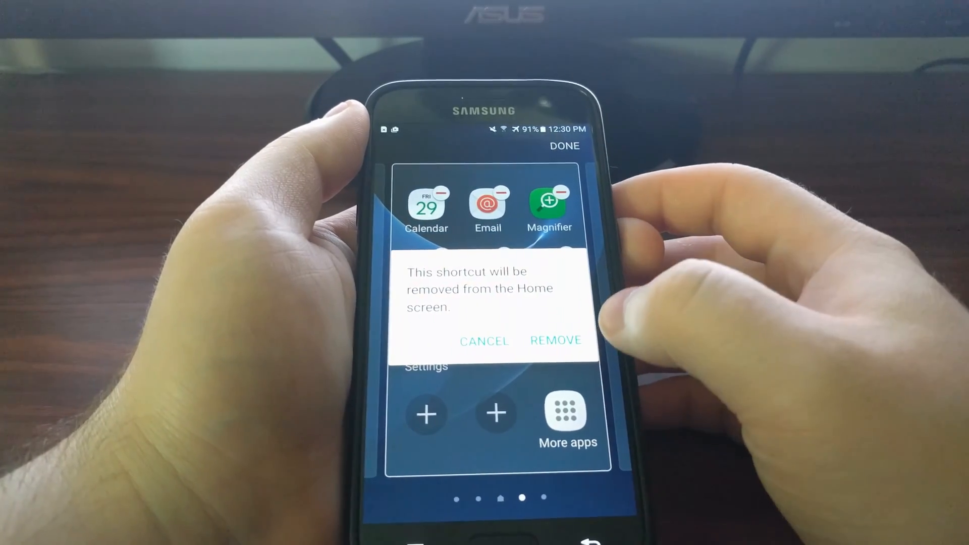
{"action": "left_click", "coordinate": [555, 340]}
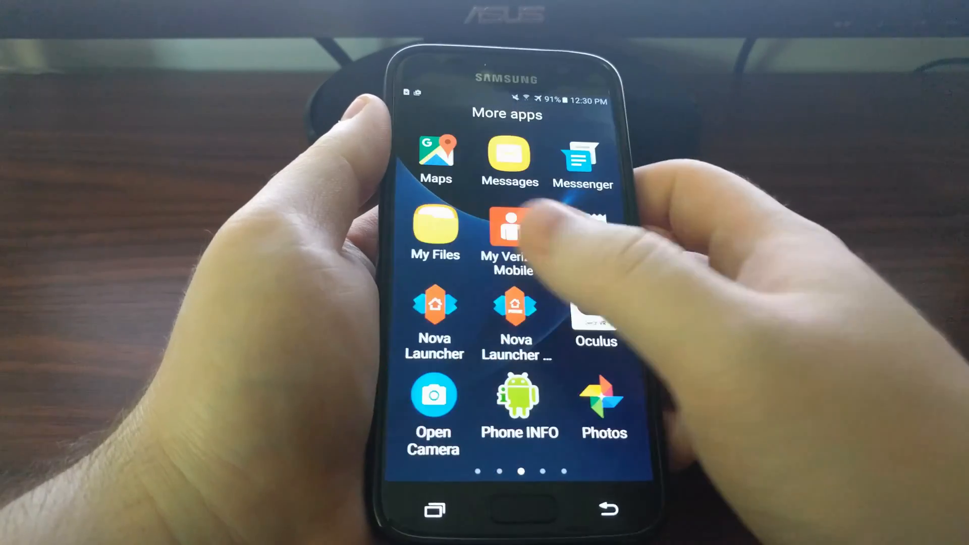
Swipe across to the apps page and bring up the full More apps list.
{"action": "scroll", "scroll_direction": "left", "scroll_amount": 3}
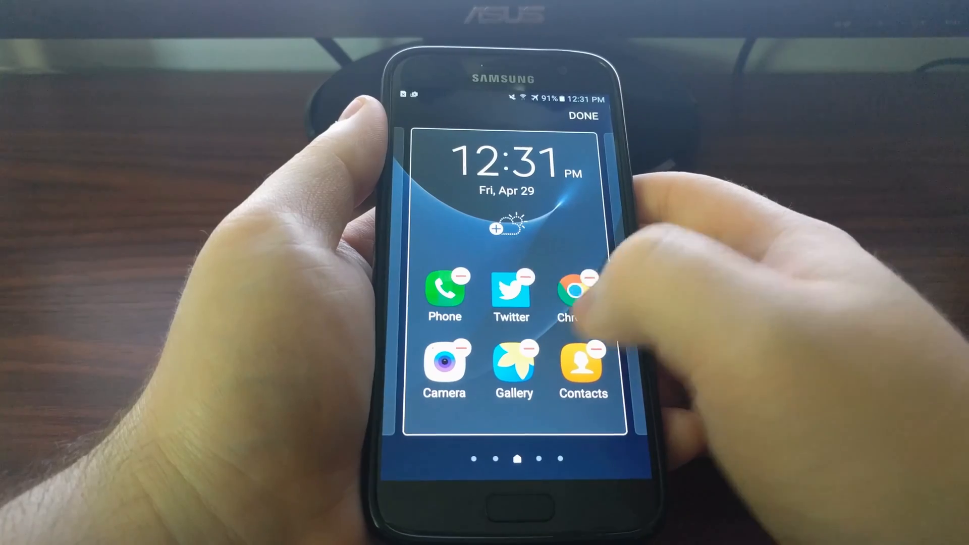
{"action": "scroll", "scroll_direction": "left", "scroll_amount": 3}
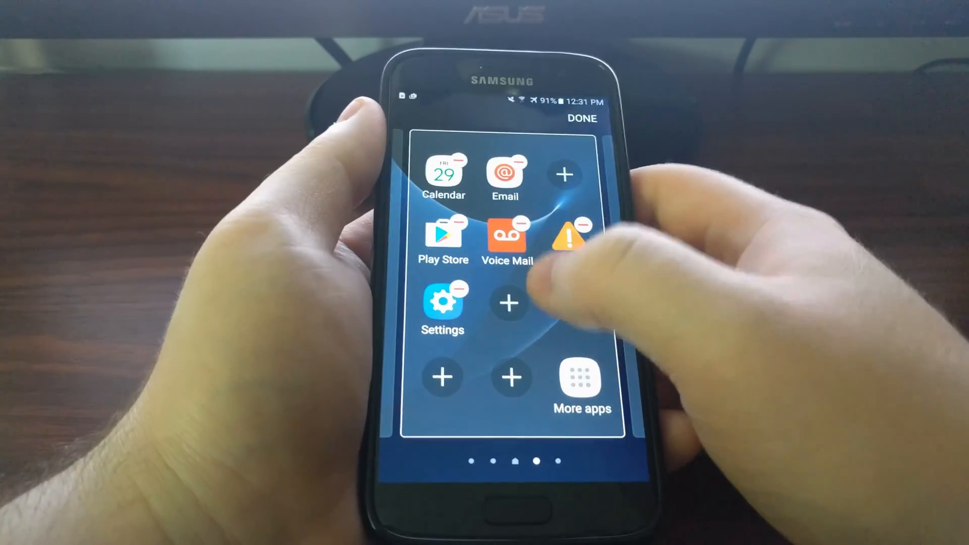
{"action": "left_click", "coordinate": [582, 384]}
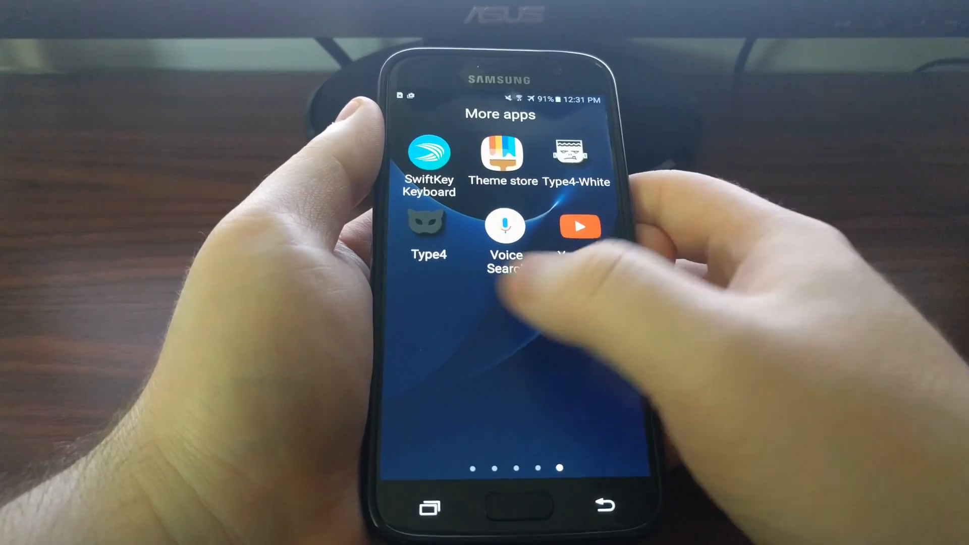